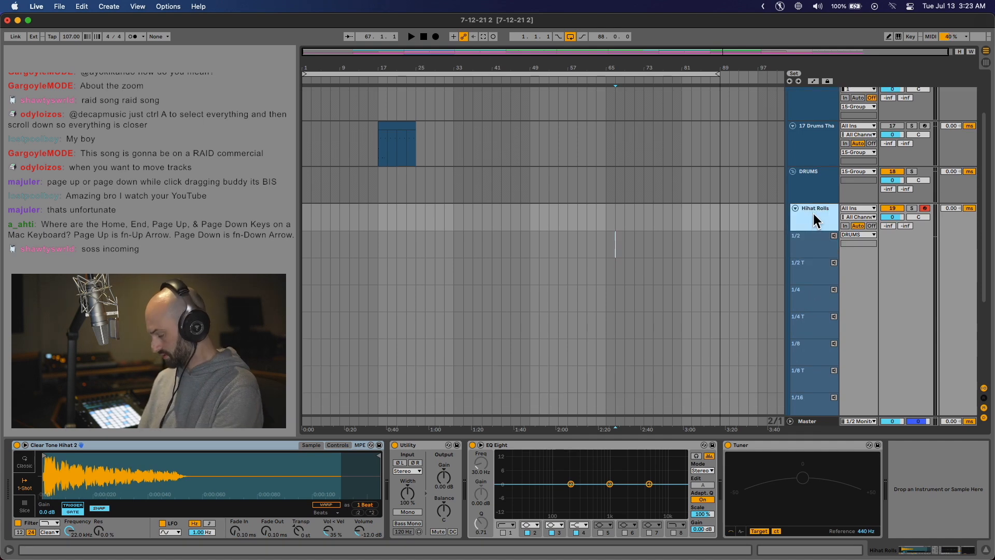
- Scroll up to show the Hihat Rolls take lanes, half notes to 1/32
{"action": "scroll", "scroll_direction": "up", "scroll_amount": 3}
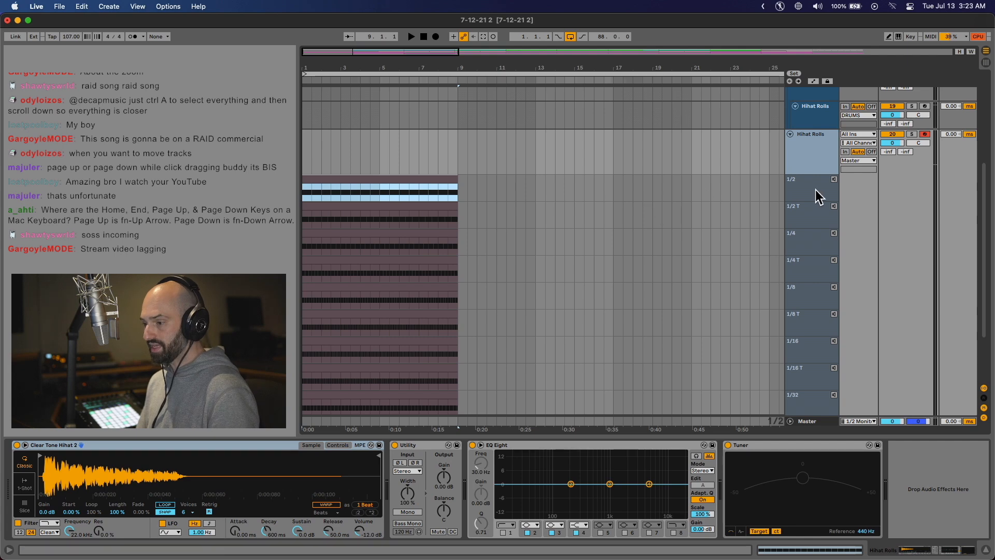
- Comp bars 1–3 from the 1/8 take lane into the main clip
{"action": "left_click", "coordinate": [812, 241]}
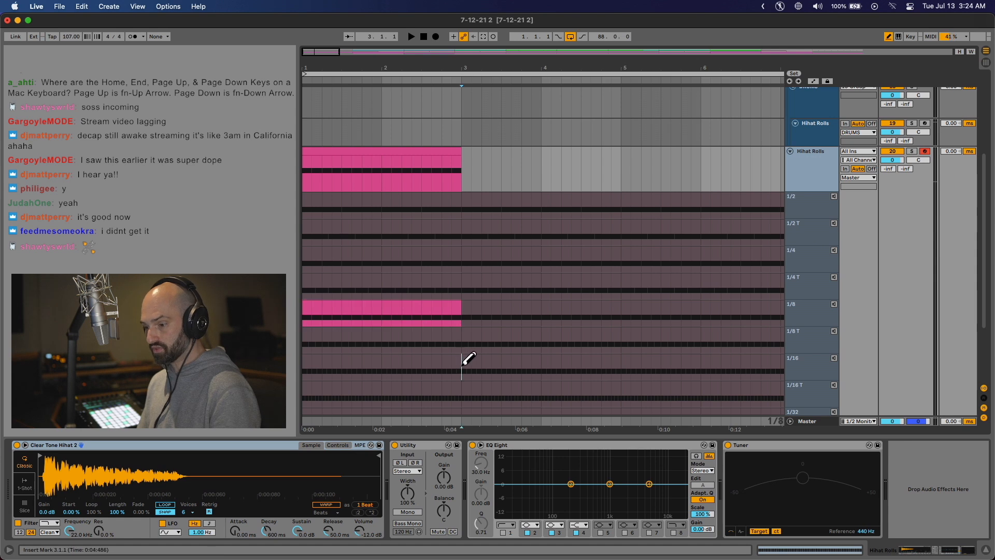
{"action": "left_click", "coordinate": [466, 365]}
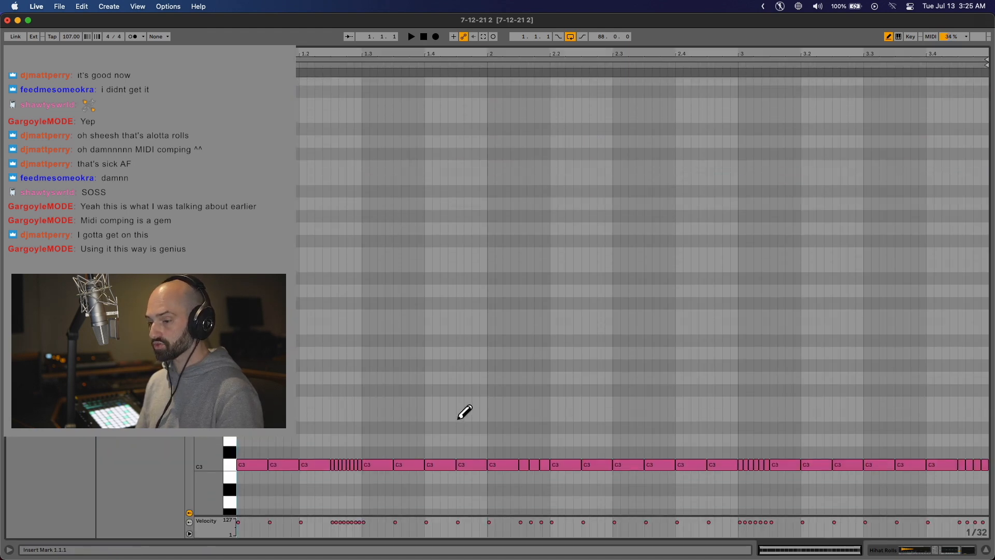
- Drag the first C3 roll note down to F#2
{"action": "left_click", "coordinate": [283, 464]}
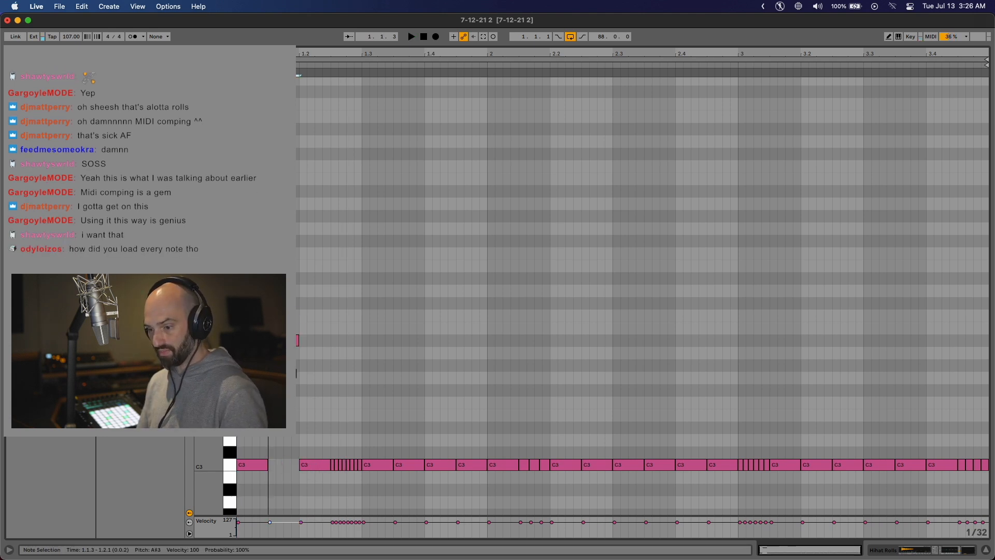
{"action": "scroll", "scroll_direction": "down", "scroll_amount": 3}
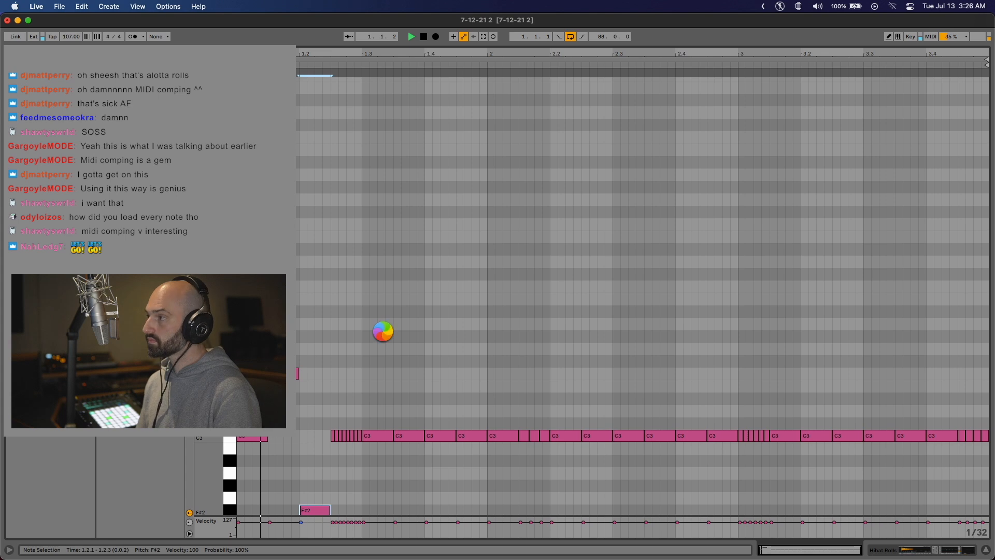
{"action": "mouse_move", "coordinate": [429, 328]}
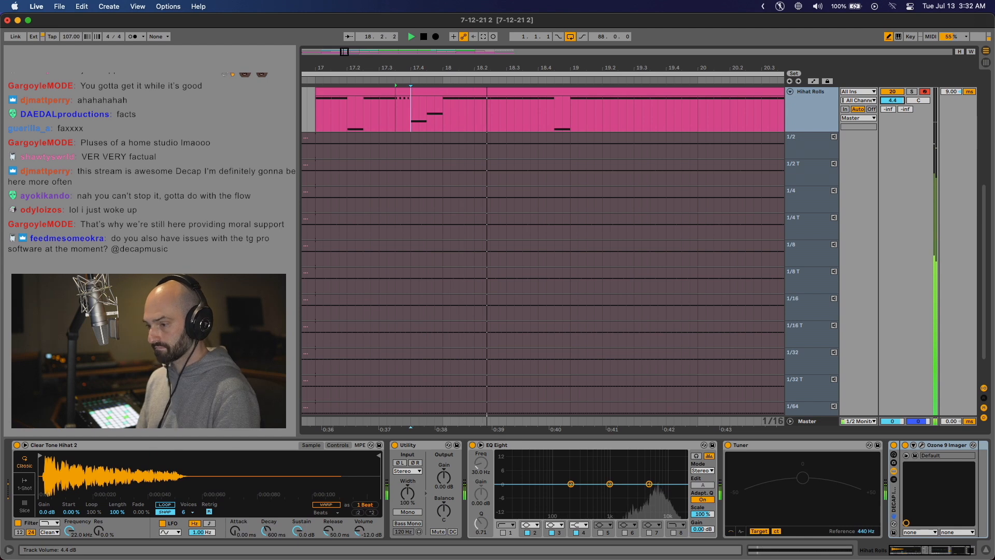
- Select bars 17–21 of the Hihat Rolls clip and play them back
{"action": "left_click", "coordinate": [333, 305]}
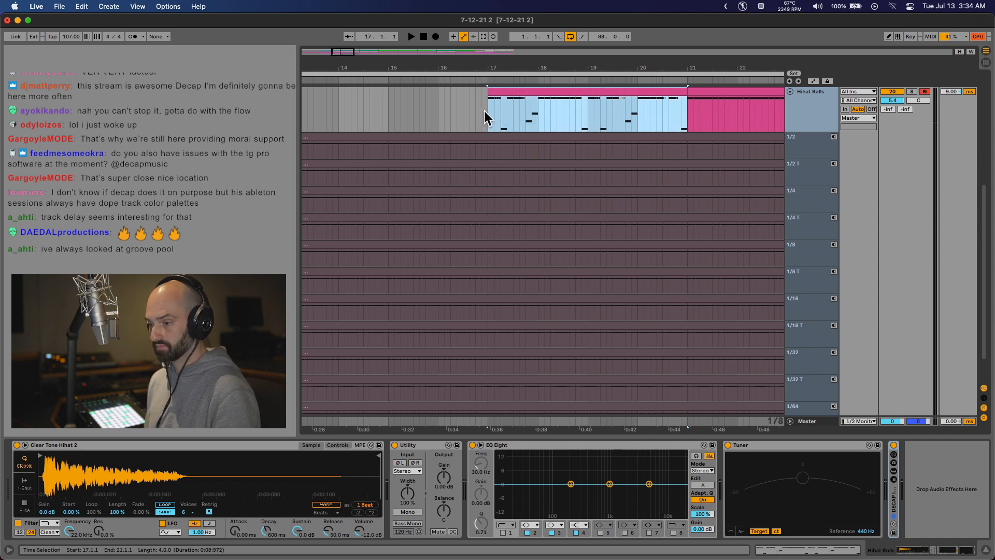
{"action": "left_click", "coordinate": [411, 36]}
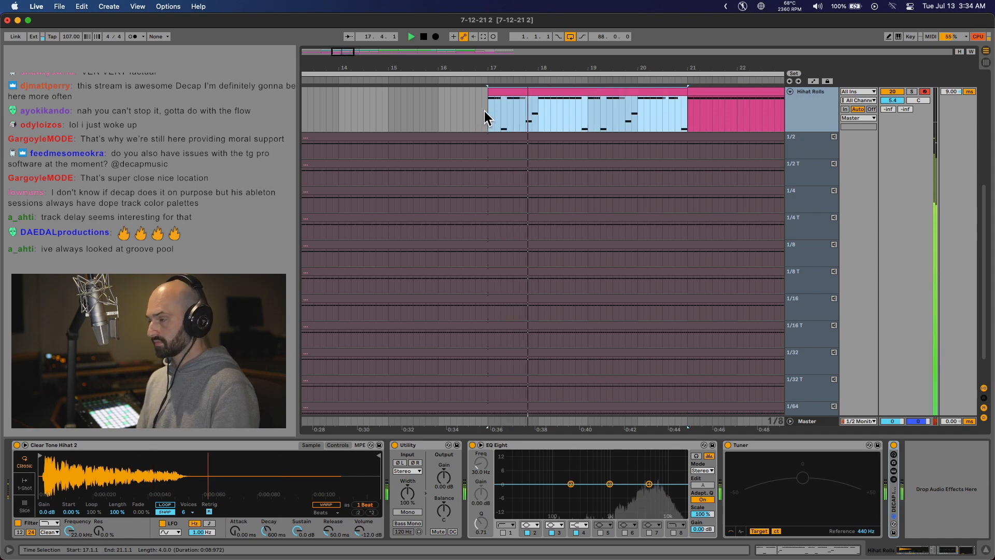